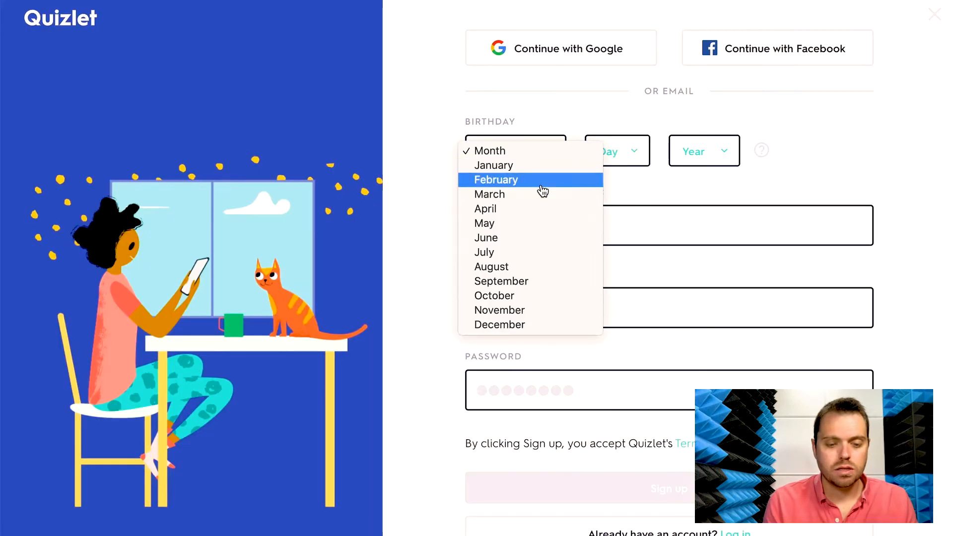
Step: Set the birthday to February 12, 2011 and submit the Quizlet sign-up form
left_click(496, 179)
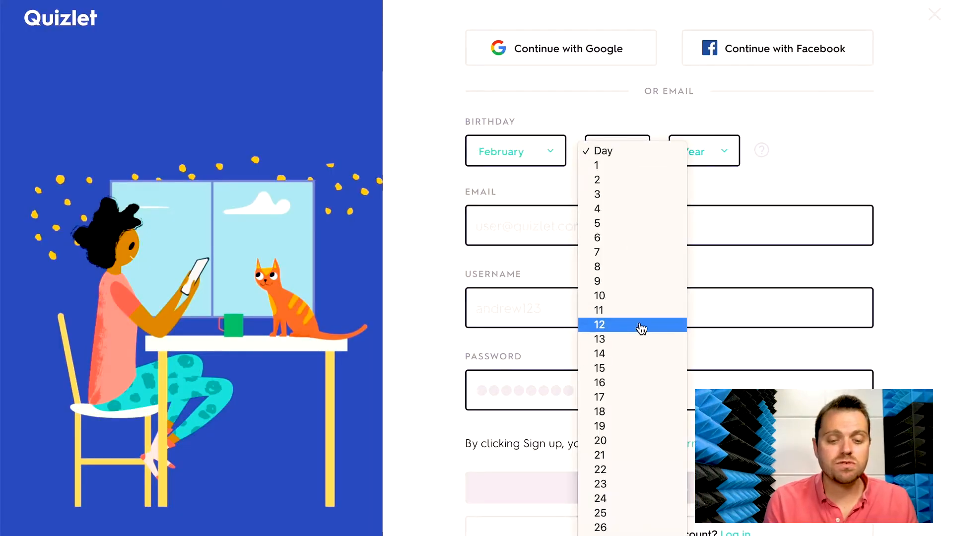
left_click(598, 324)
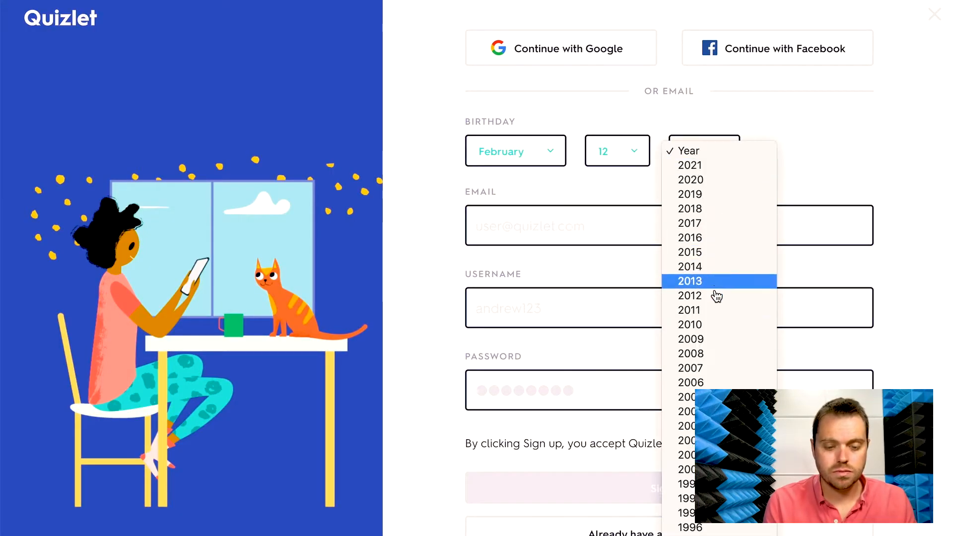
left_click(690, 309)
type("beinclassytest")
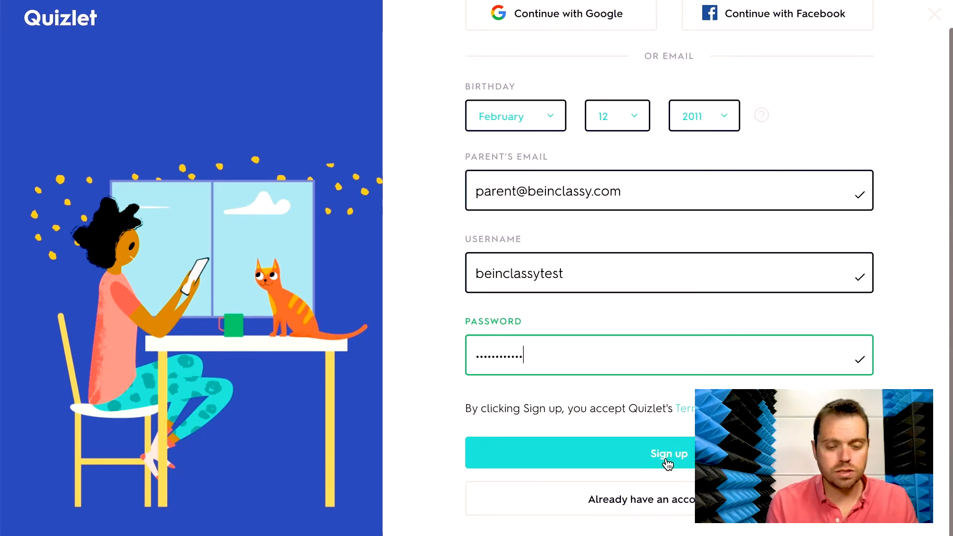
left_click(668, 453)
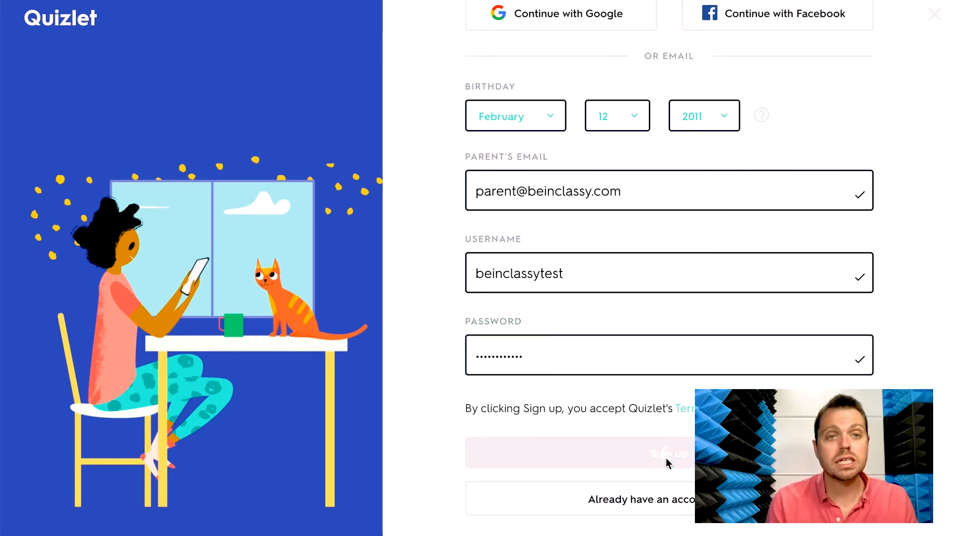
left_click(669, 453)
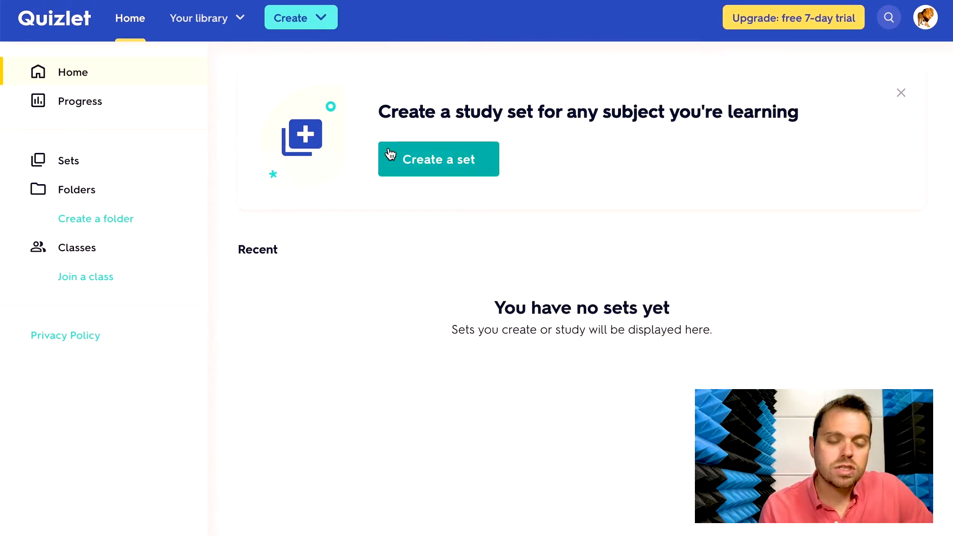
Step: Choose Create a set, then Create a study set, to open the blank set editor
left_click(438, 159)
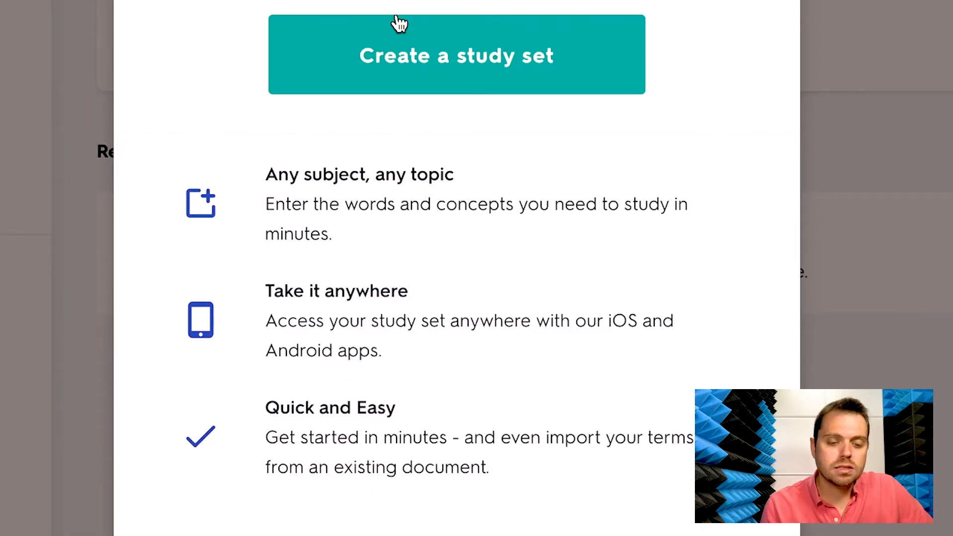
mouse_move(307, 185)
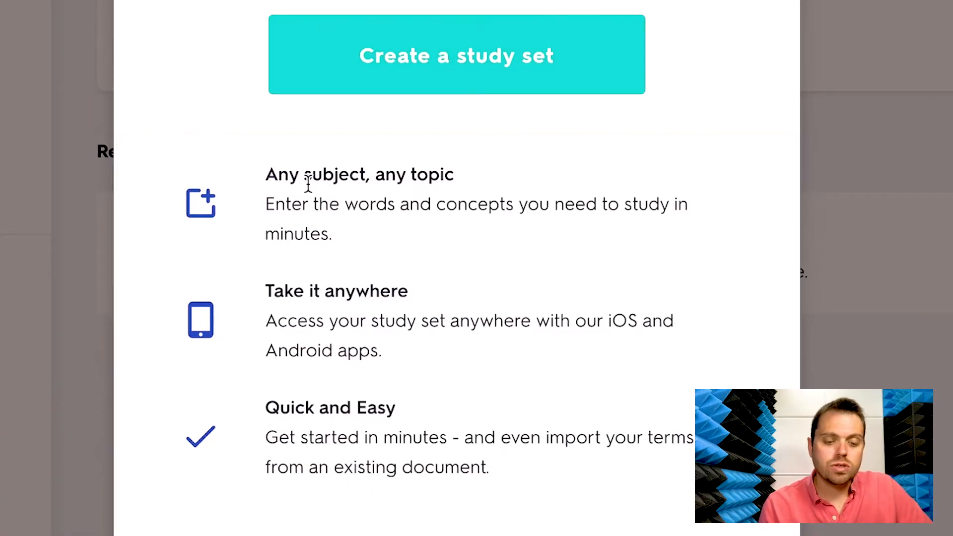
mouse_move(404, 298)
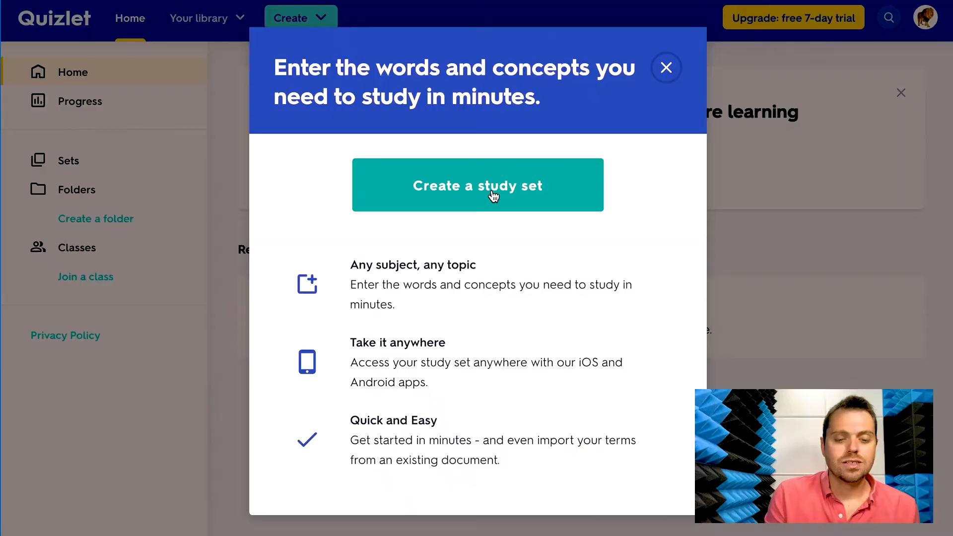
left_click(477, 185)
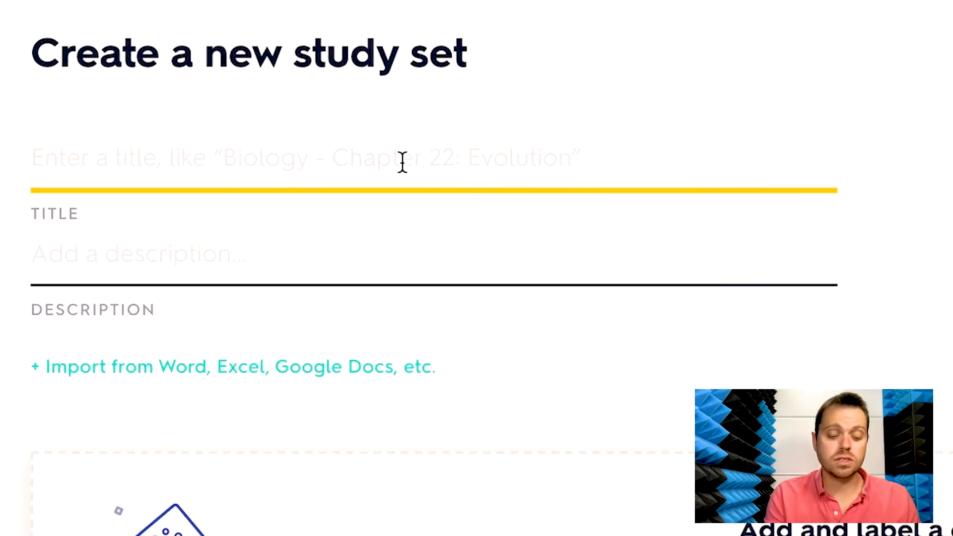
Step: Enter title 'English Vocabulary Section 1' and description 'test description'
type("English Vocabulary Section 1")
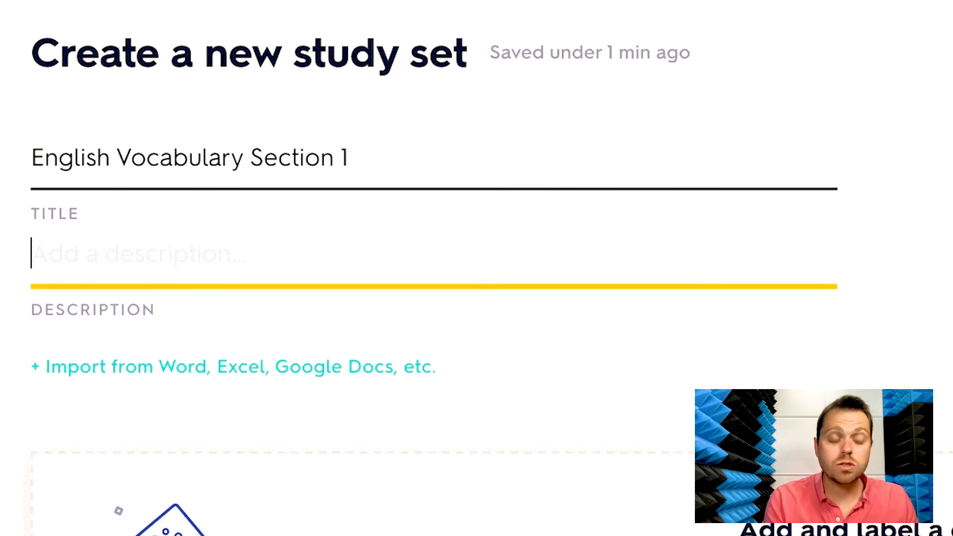
type("test descr")
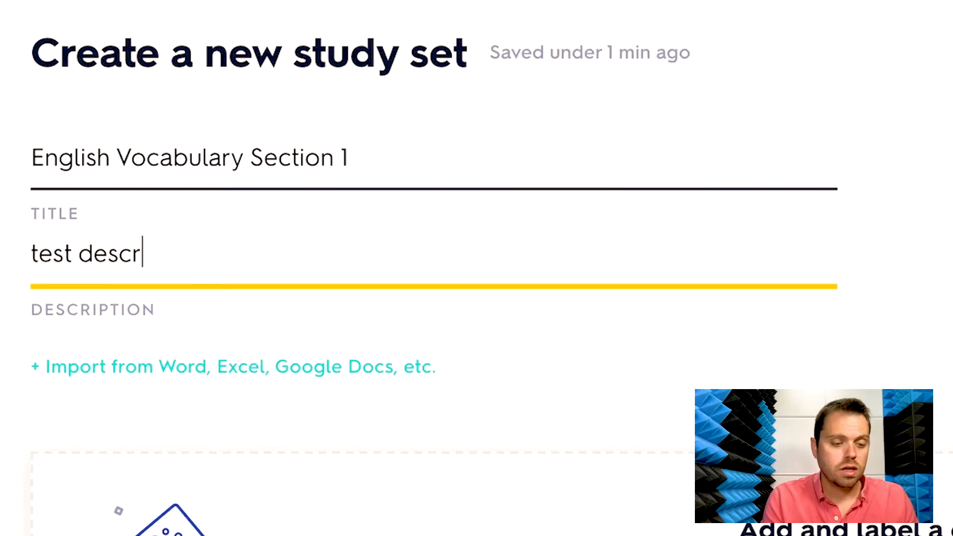
scroll("down", 3)
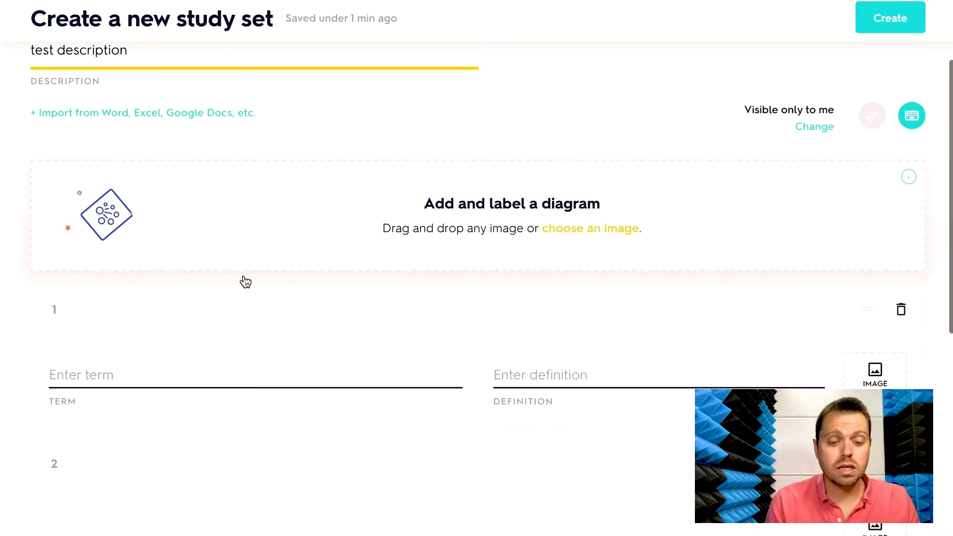
Step: Enter 'tree' as the first term, defined as a woody perennial plant with a tall trunk
scroll("down", 3)
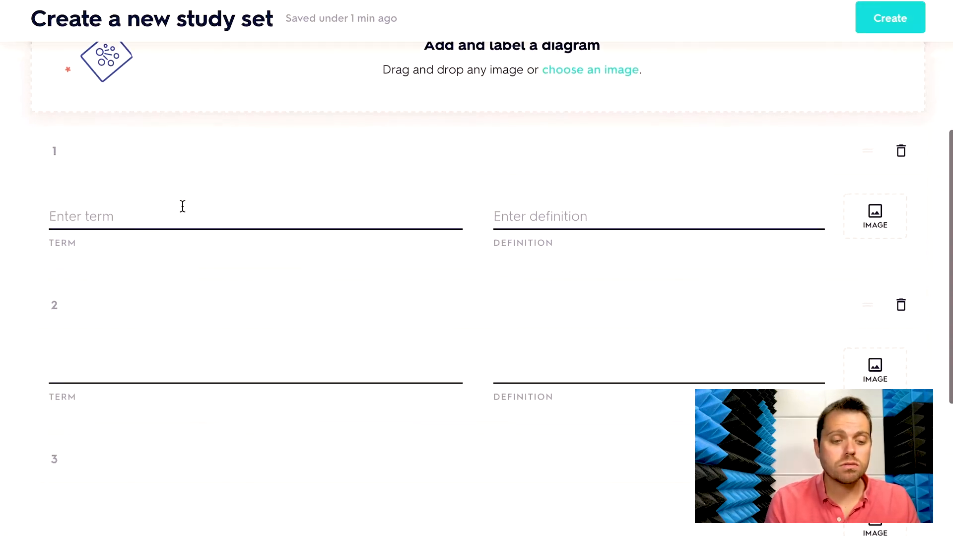
left_click(182, 215)
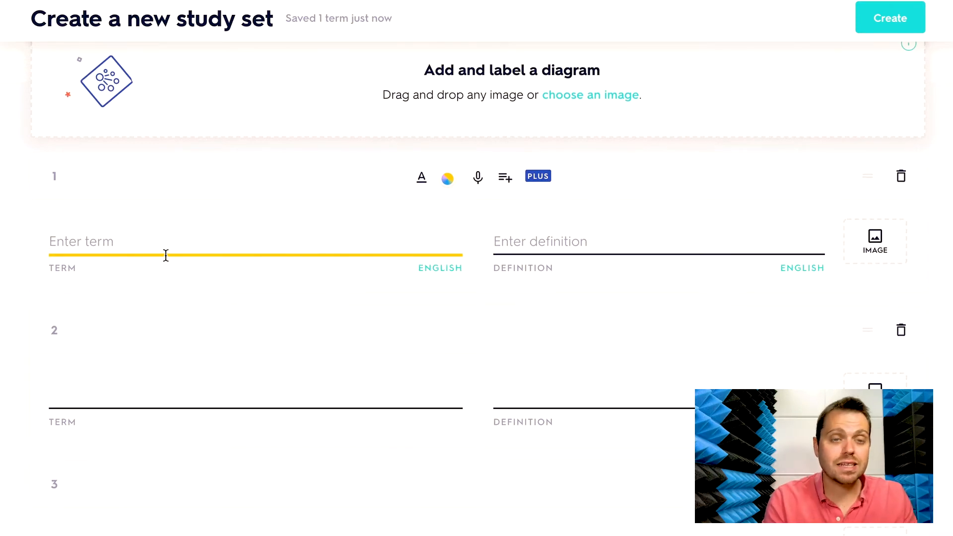
type("tree")
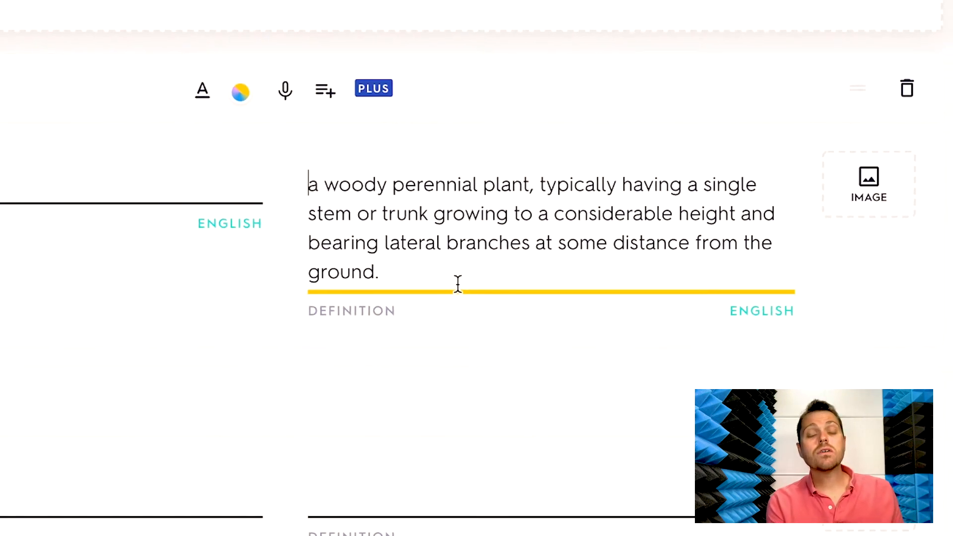
scroll("up", 3)
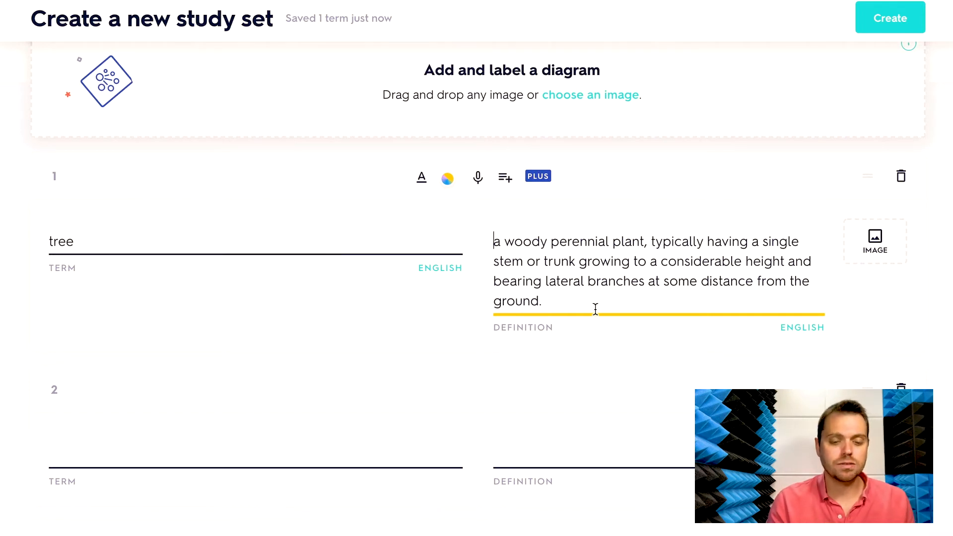
scroll("down", 3)
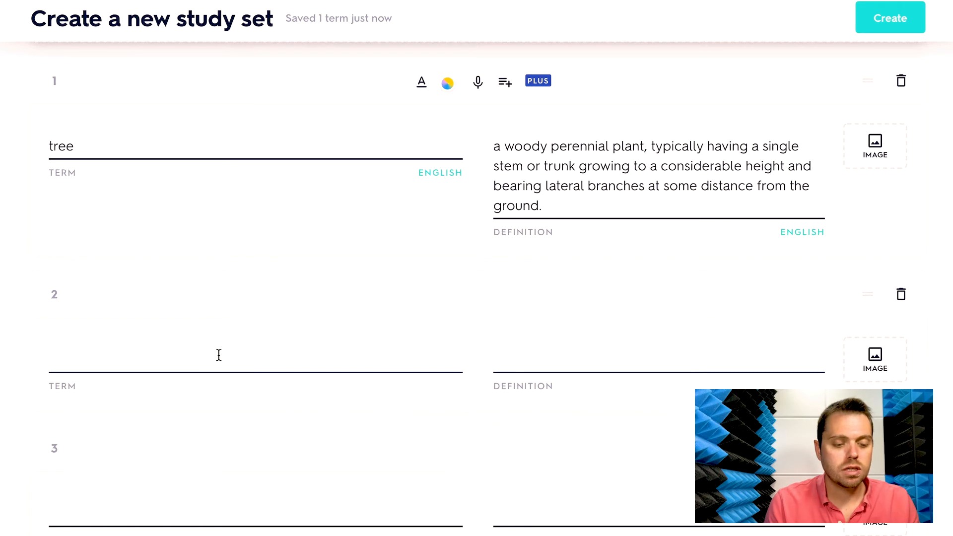
Step: Enter 'shrub' as the second card's term
type("shrub")
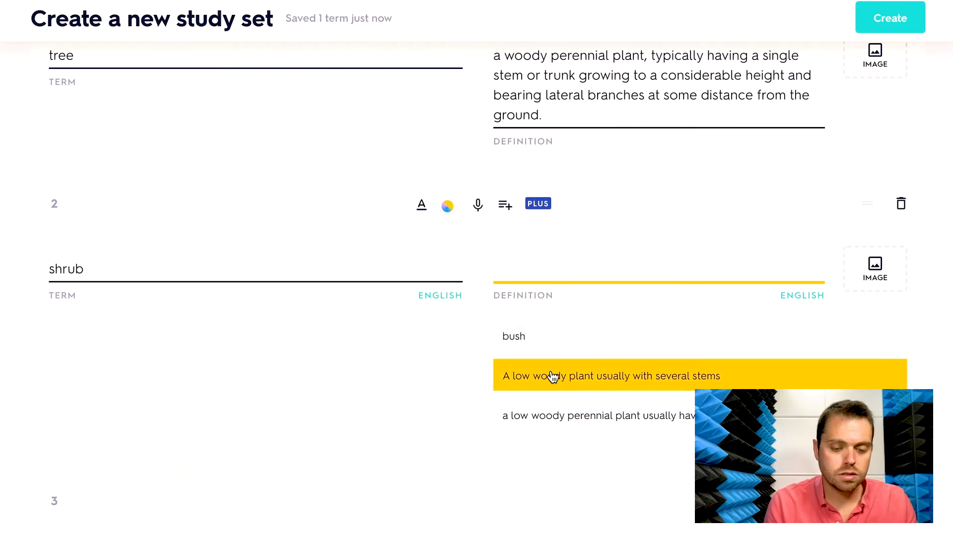
scroll("up", 3)
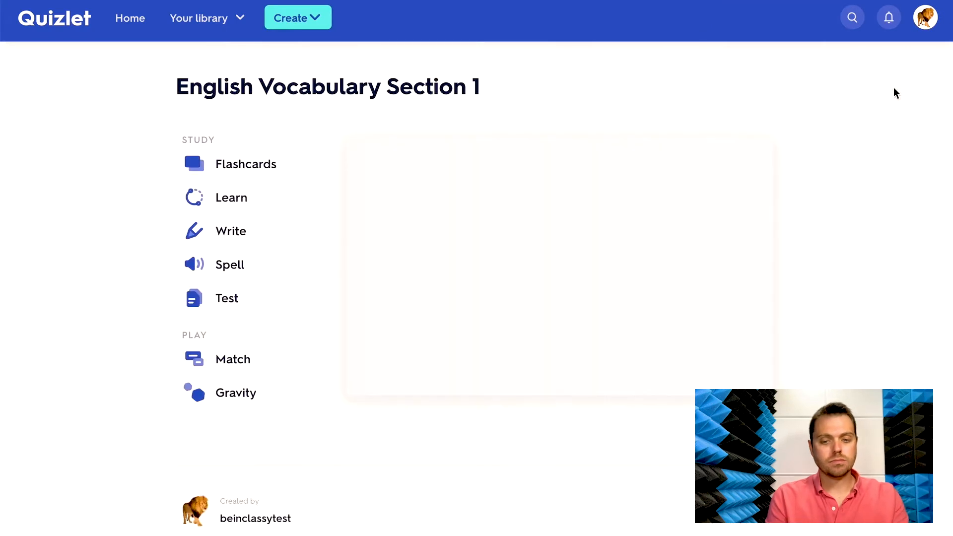
Step: In Flashcards mode, flip the 'tree' card, then advance to 'shrub'
left_click(245, 164)
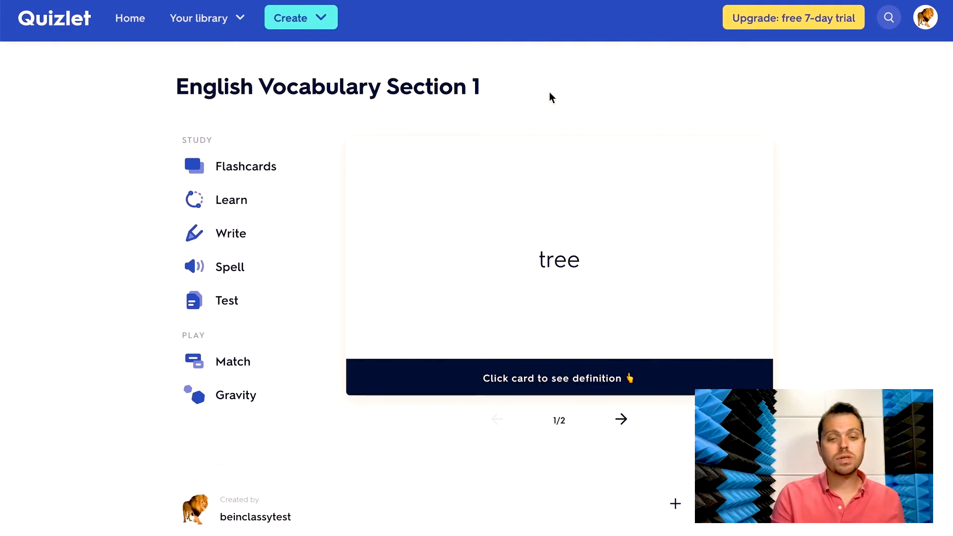
mouse_move(584, 261)
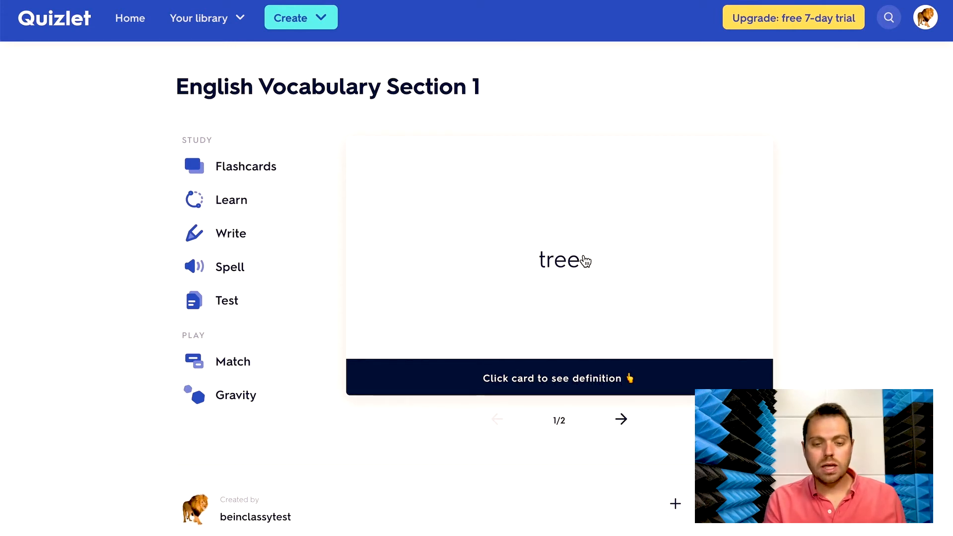
left_click(558, 262)
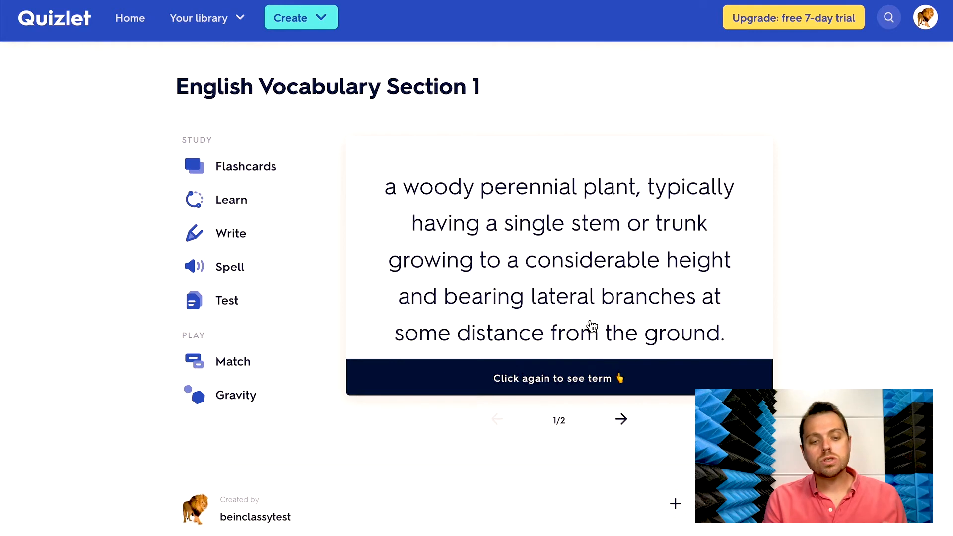
left_click(621, 420)
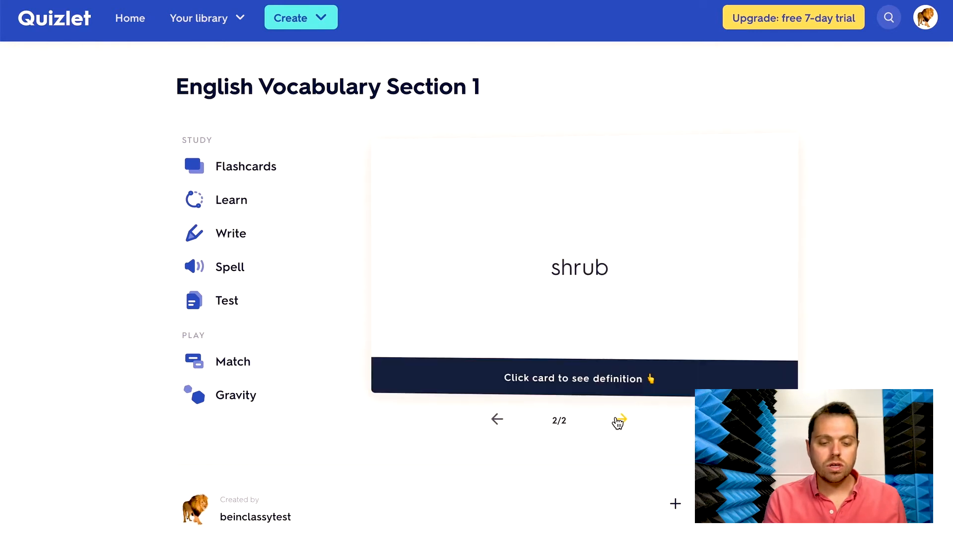